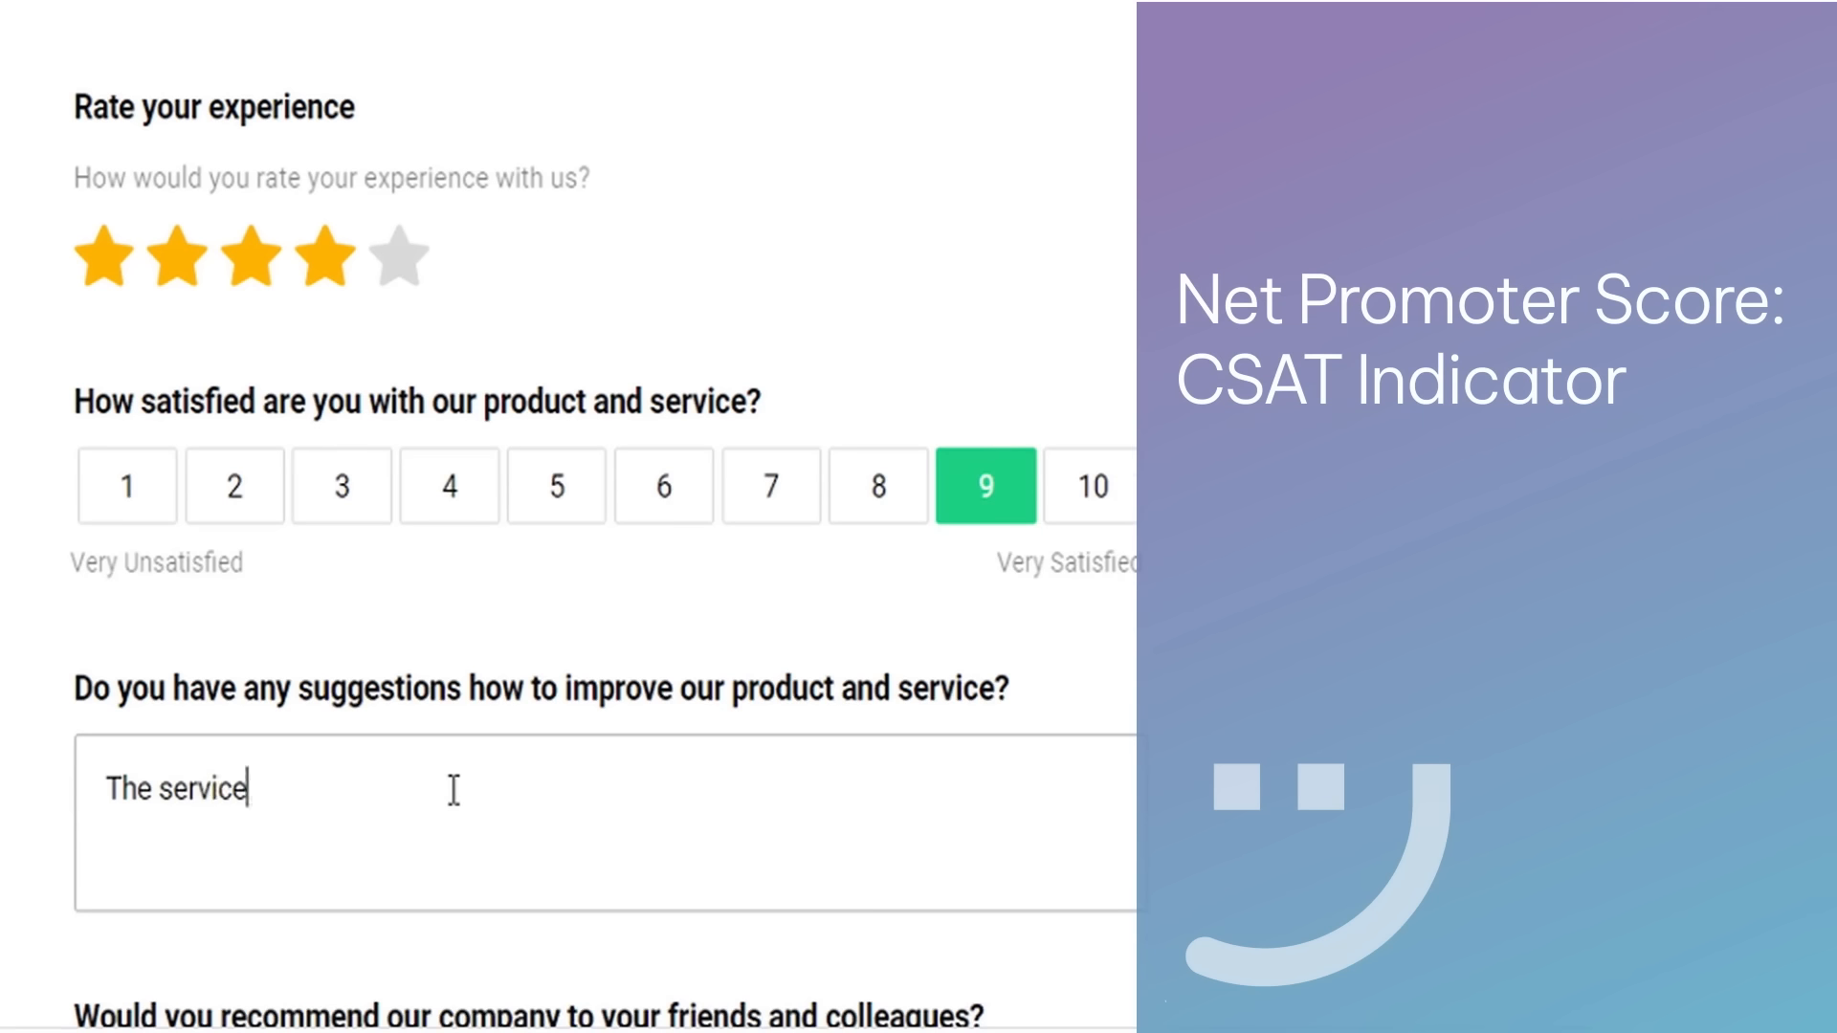
Step: Finish the suggestions answer: "The service representative was very helpful!"
type("representative was v")
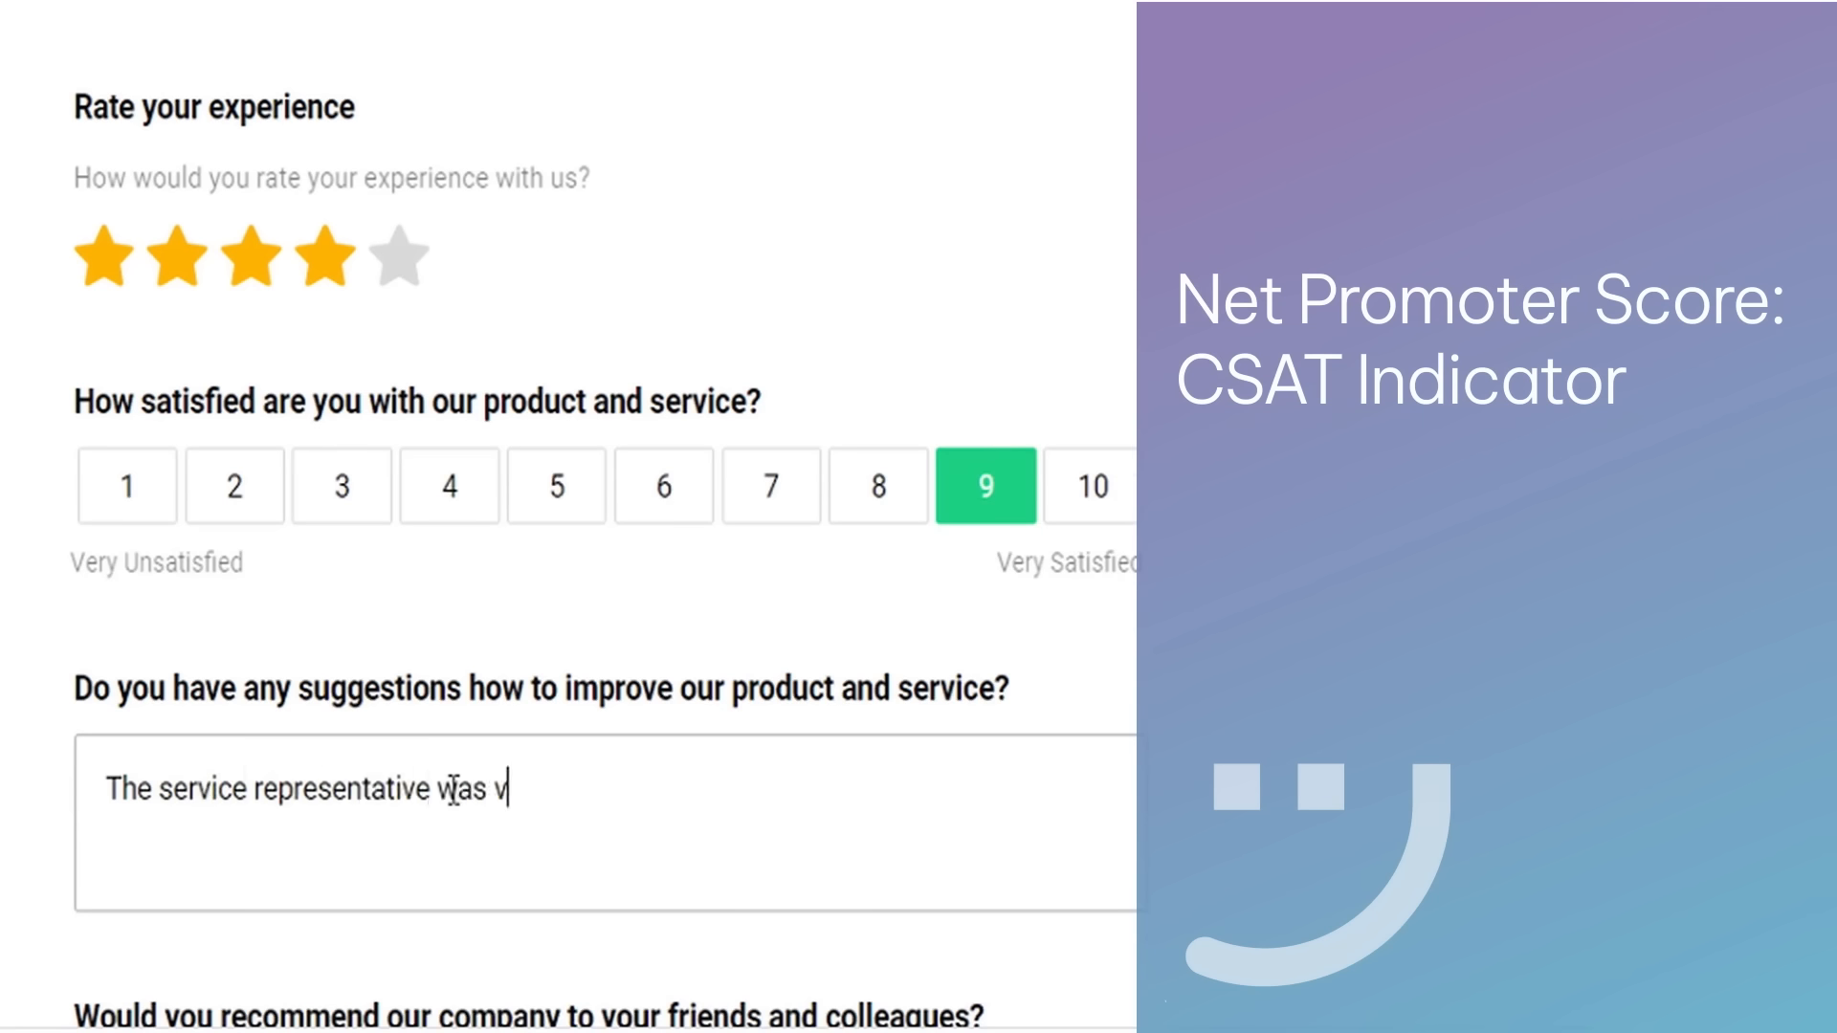
type("ery helpful!")
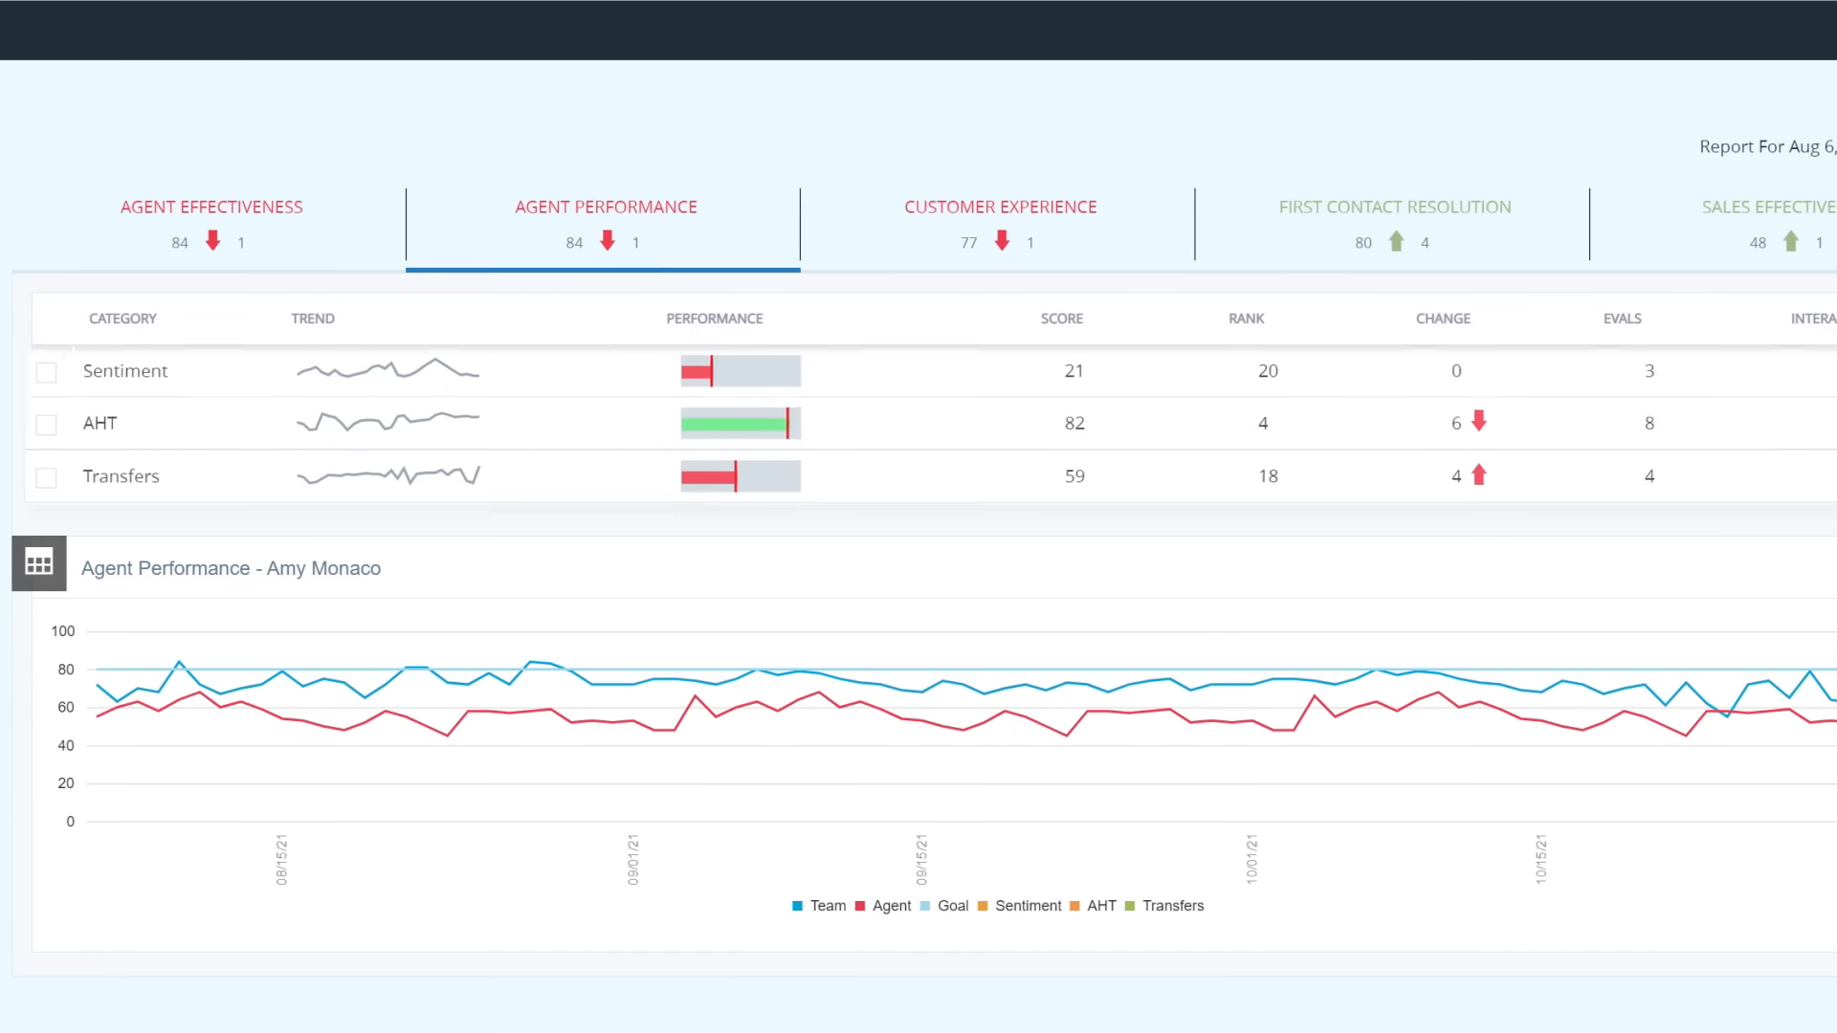
Step: Tick Sentiment in the category table so only the agent's sentiment trend is charted
left_click(54, 372)
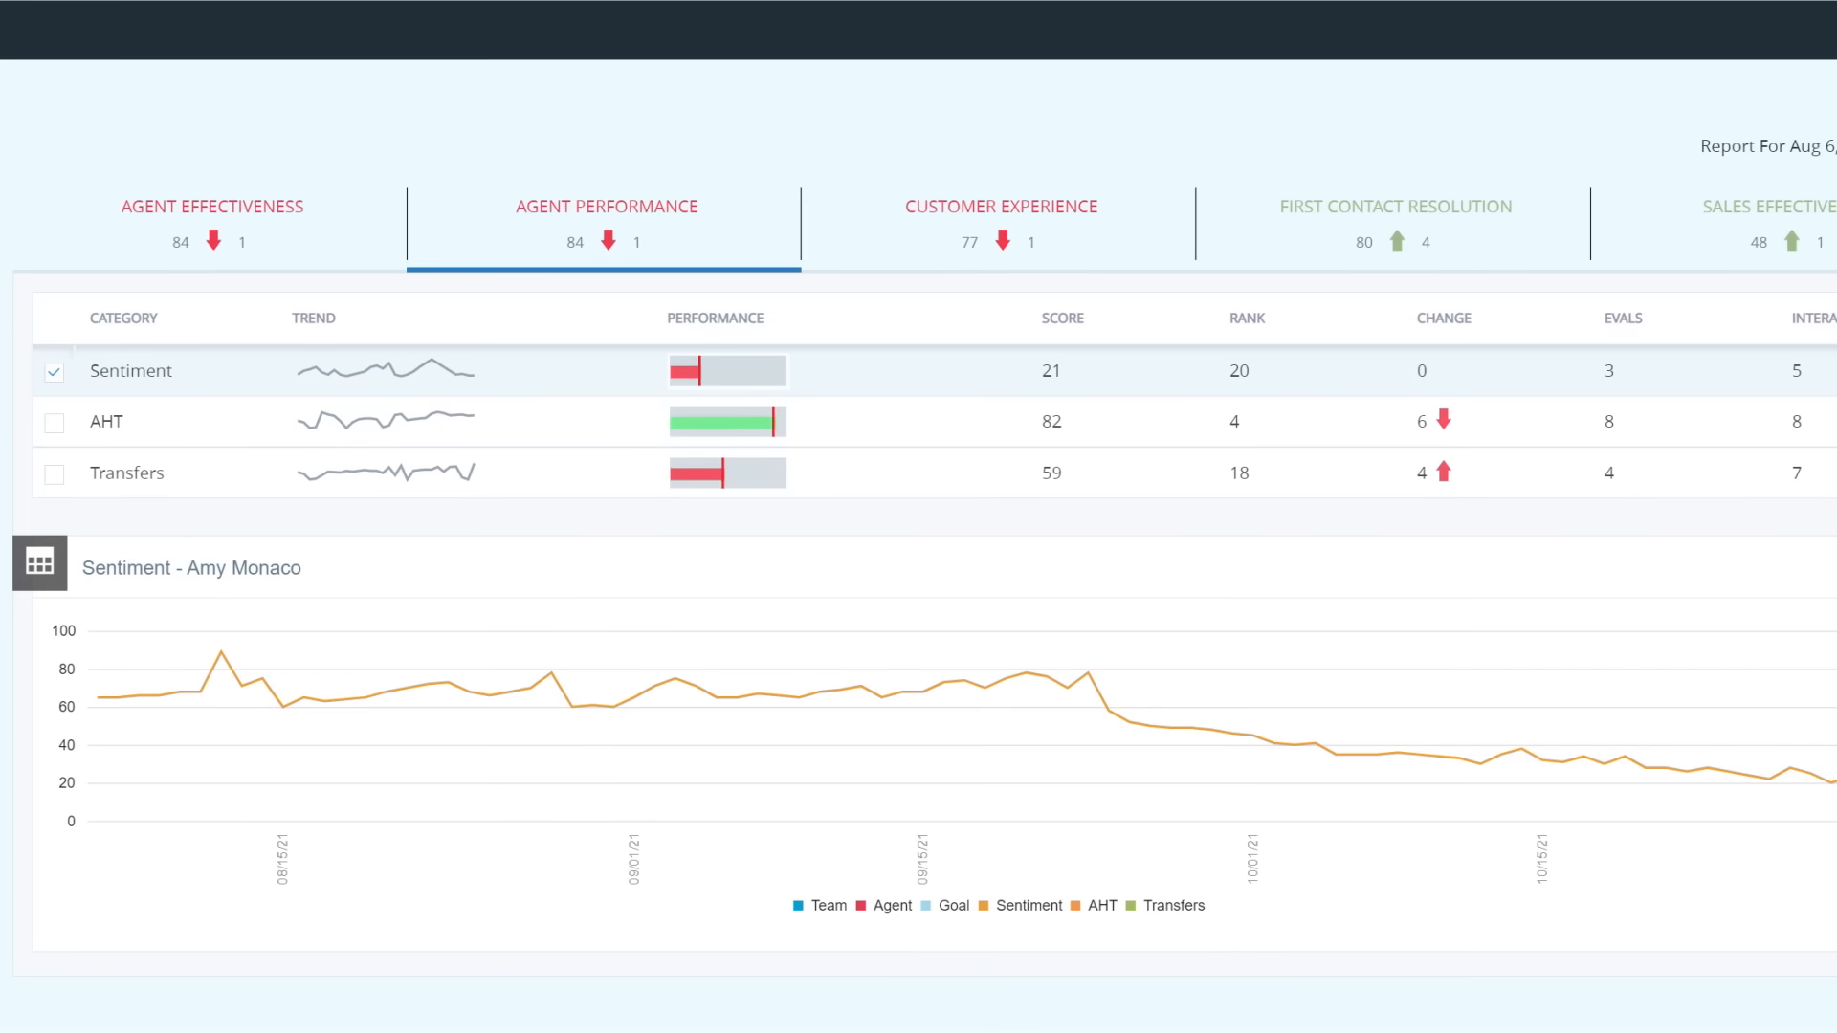